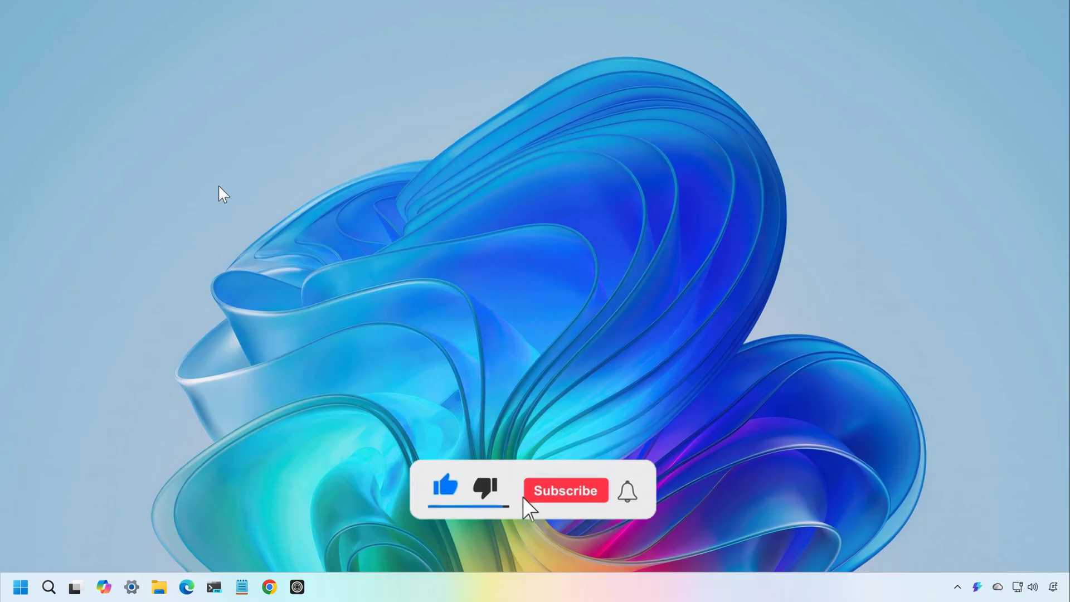
- Use Advanced startup's Restart now in Settings > System > Recovery and confirm the restart
{"action": "left_click", "coordinate": [565, 490]}
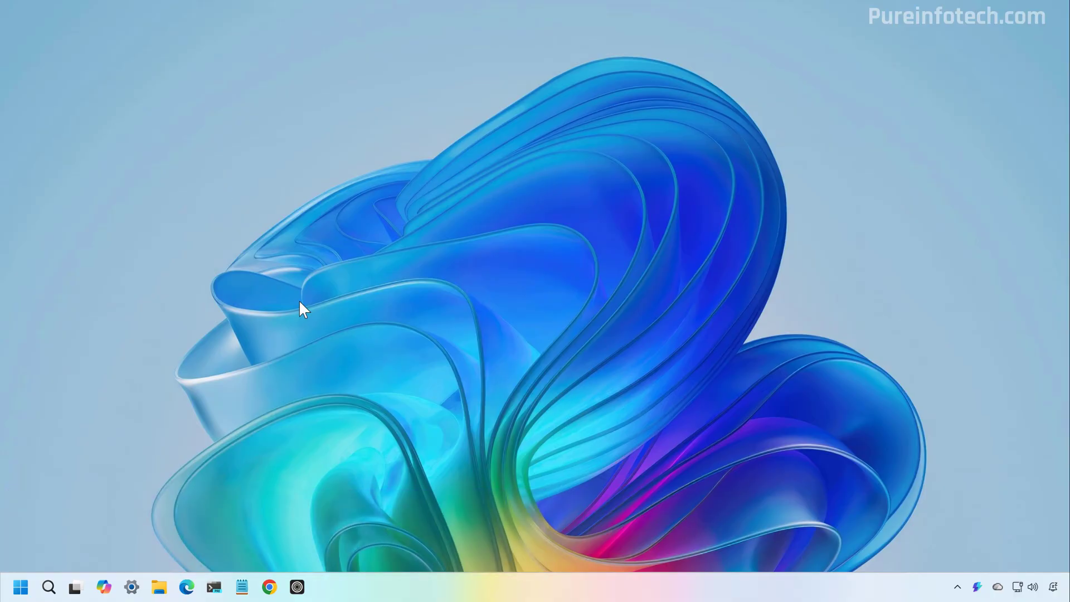
{"action": "mouse_move", "coordinate": [469, 387]}
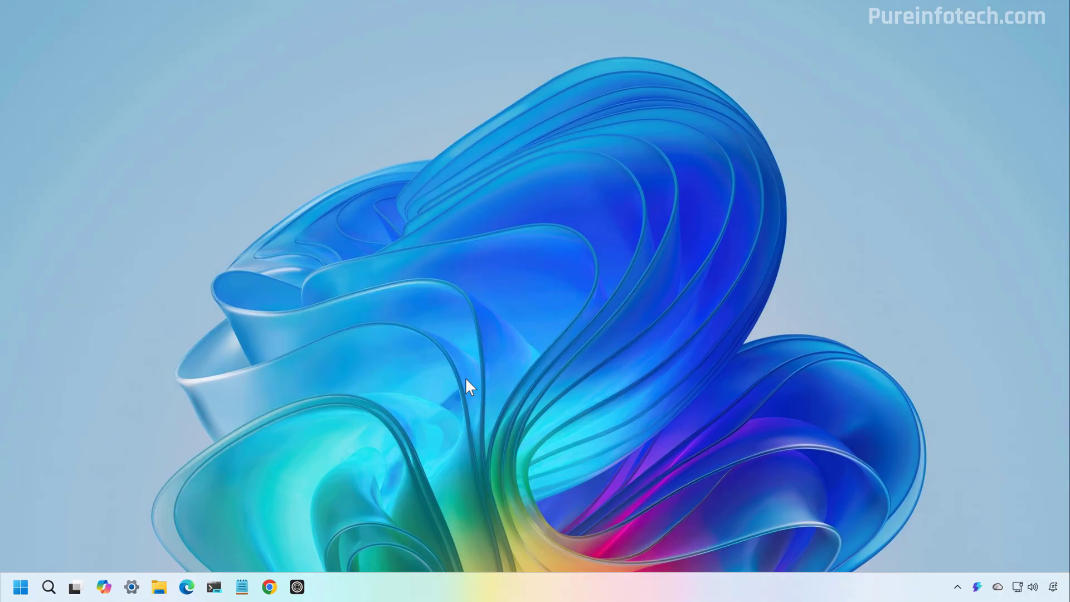
{"action": "left_click", "coordinate": [131, 587]}
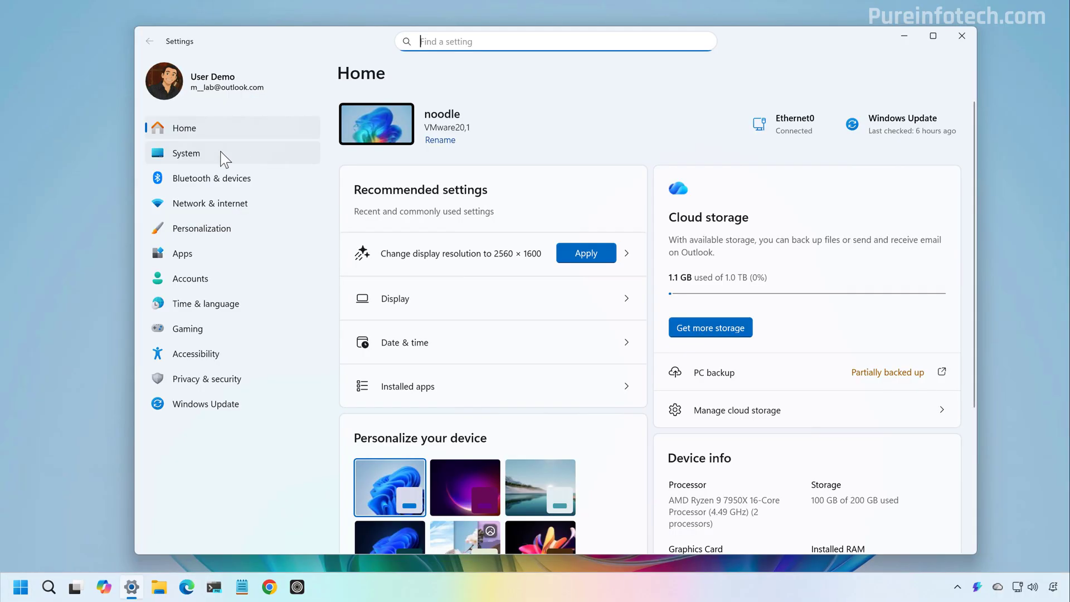
{"action": "left_click", "coordinate": [186, 152]}
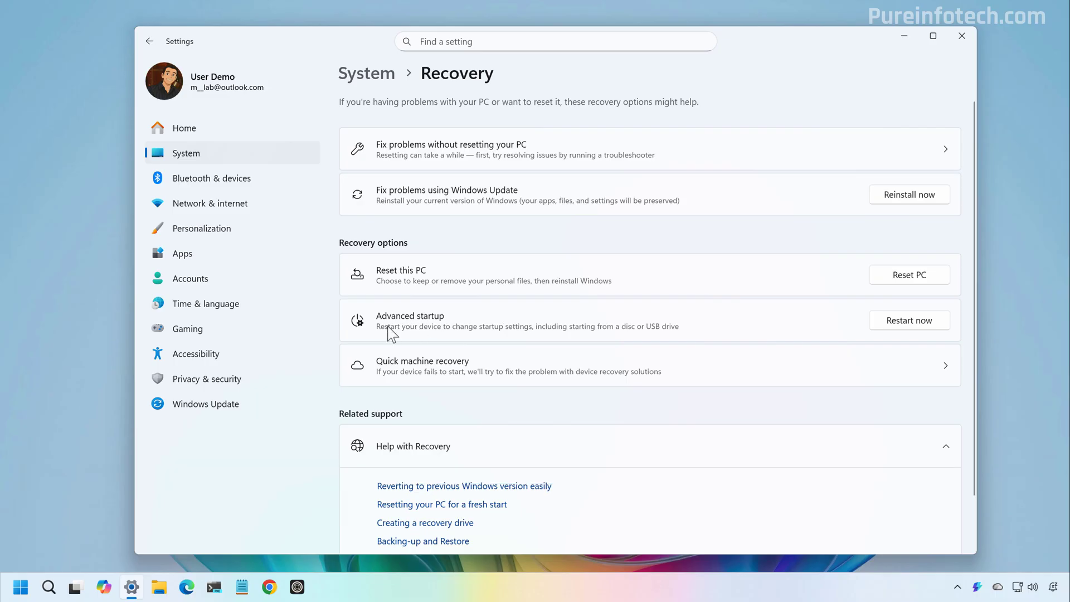
{"action": "left_click", "coordinate": [908, 320]}
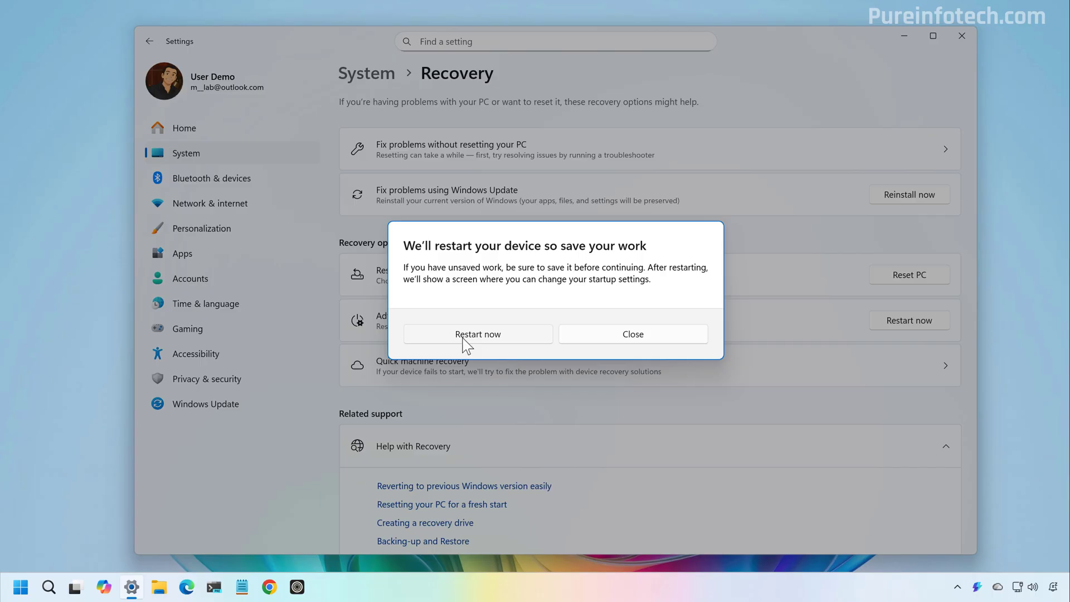
{"action": "left_click", "coordinate": [478, 334]}
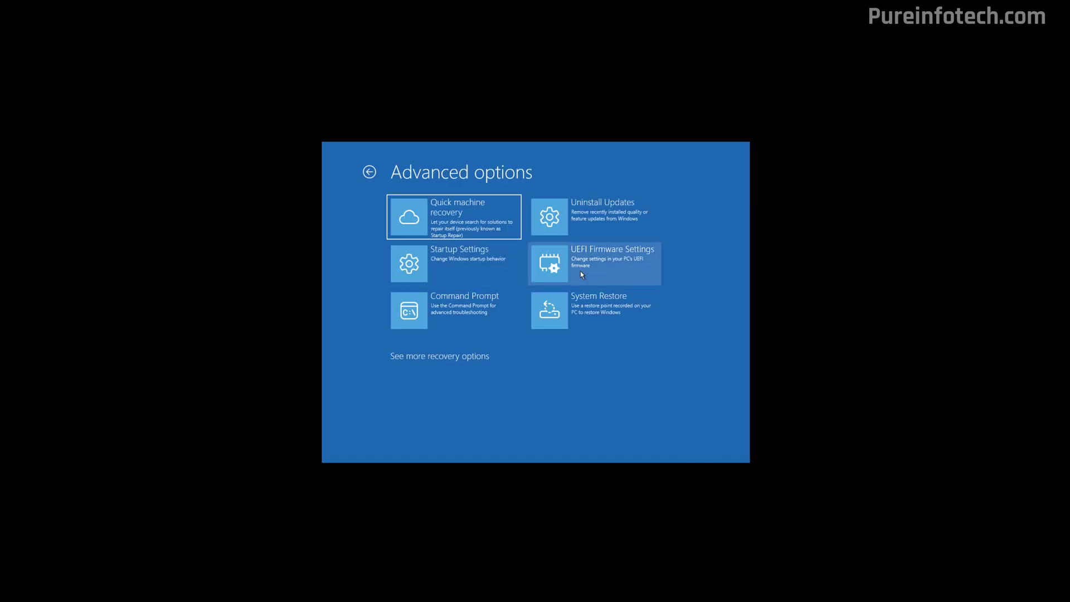
{"action": "mouse_move", "coordinate": [607, 266]}
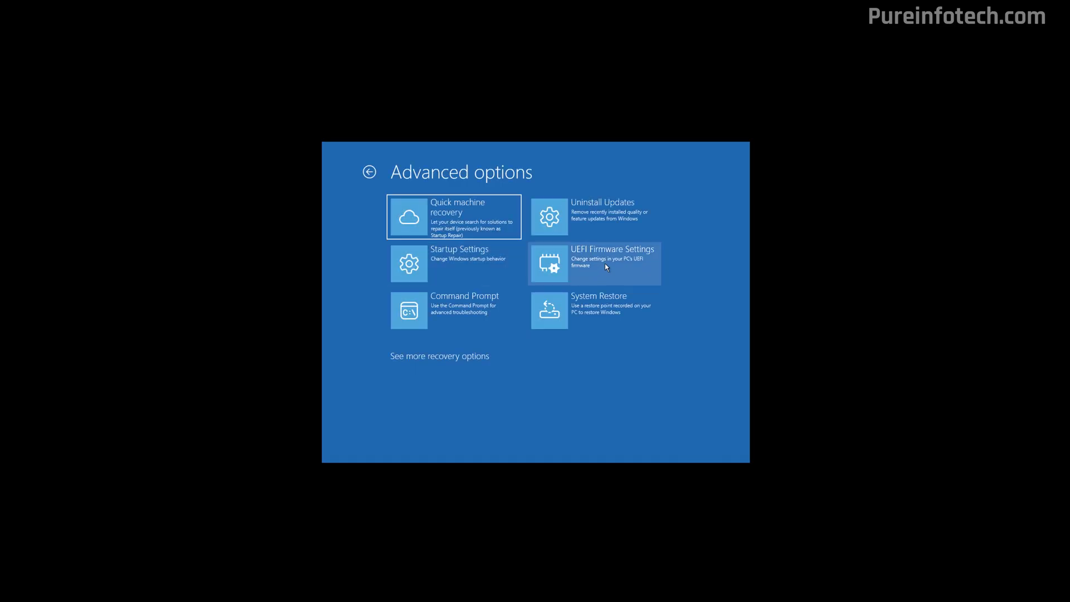
- Choose UEFI Firmware Settings from Advanced options and restart into firmware
{"action": "left_click", "coordinate": [593, 263]}
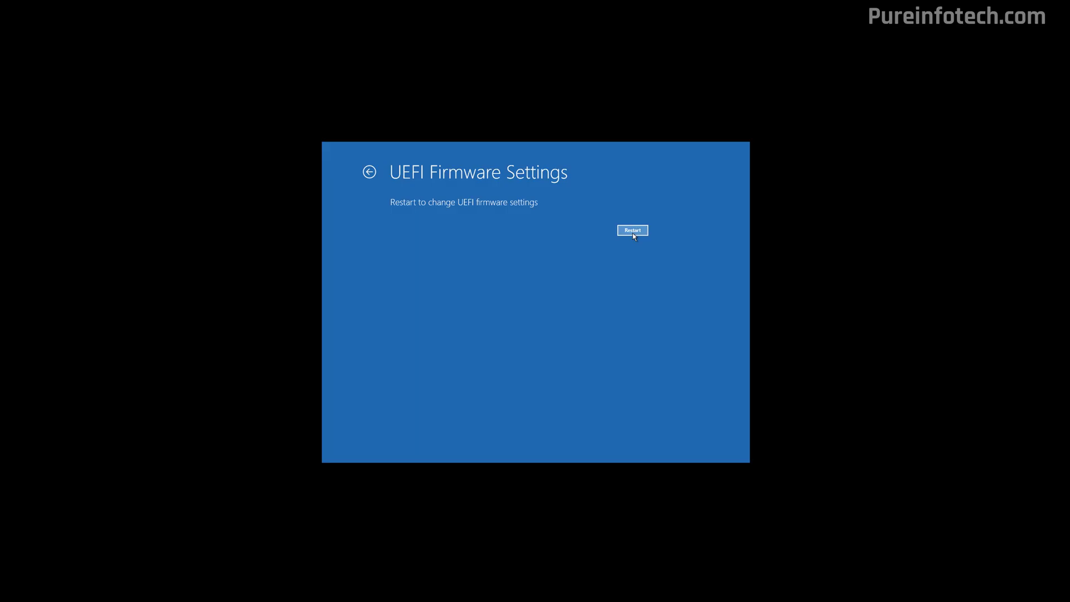
{"action": "left_click", "coordinate": [631, 230]}
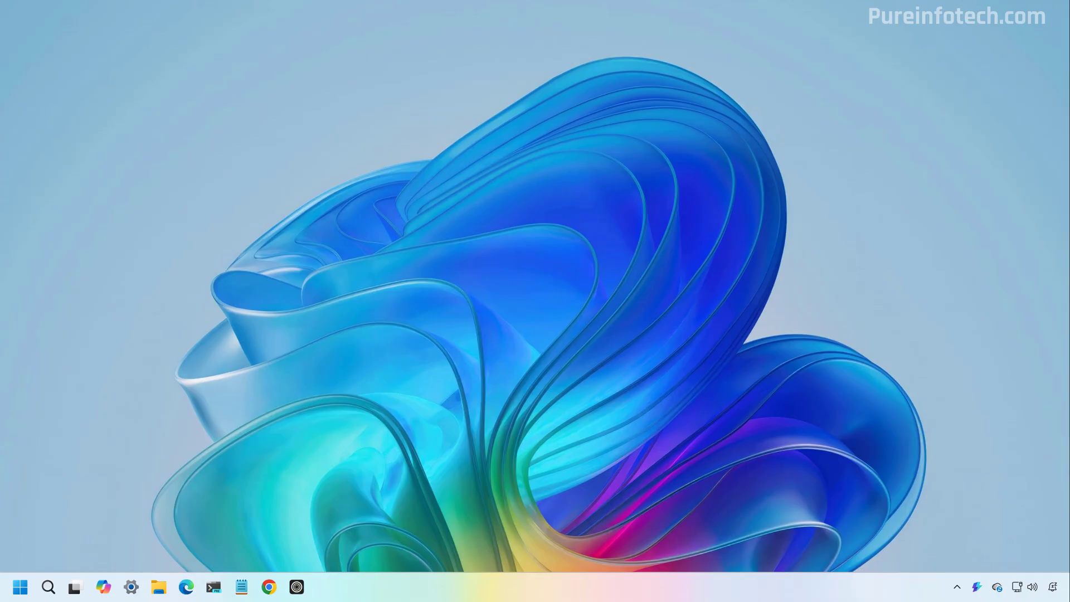
- Shift+Restart from the Start menu's power options to reach recovery
{"action": "left_click", "coordinate": [20, 587]}
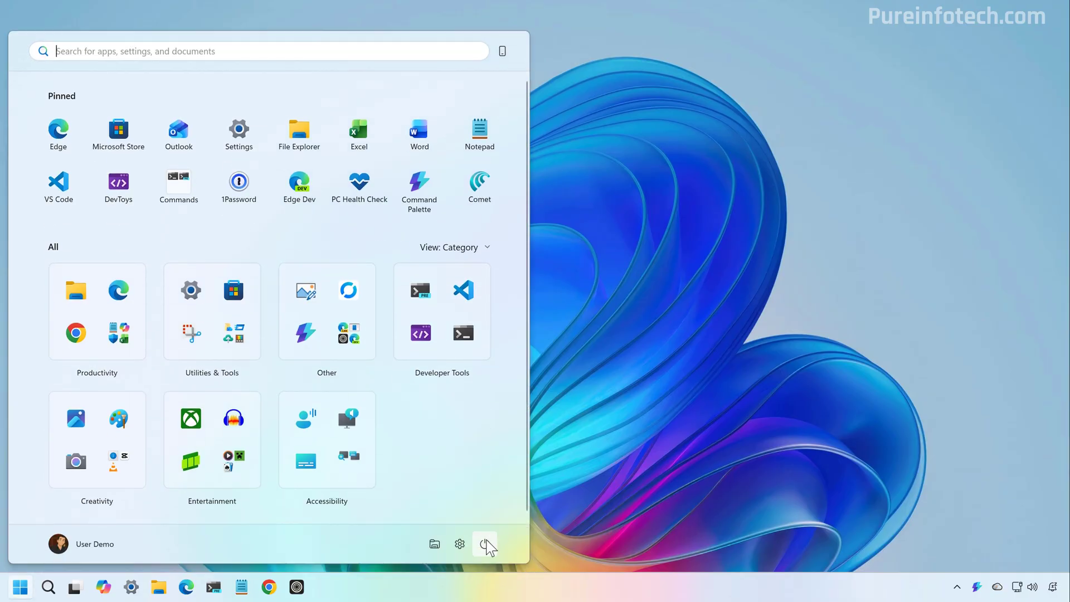
{"action": "left_click", "coordinate": [485, 543]}
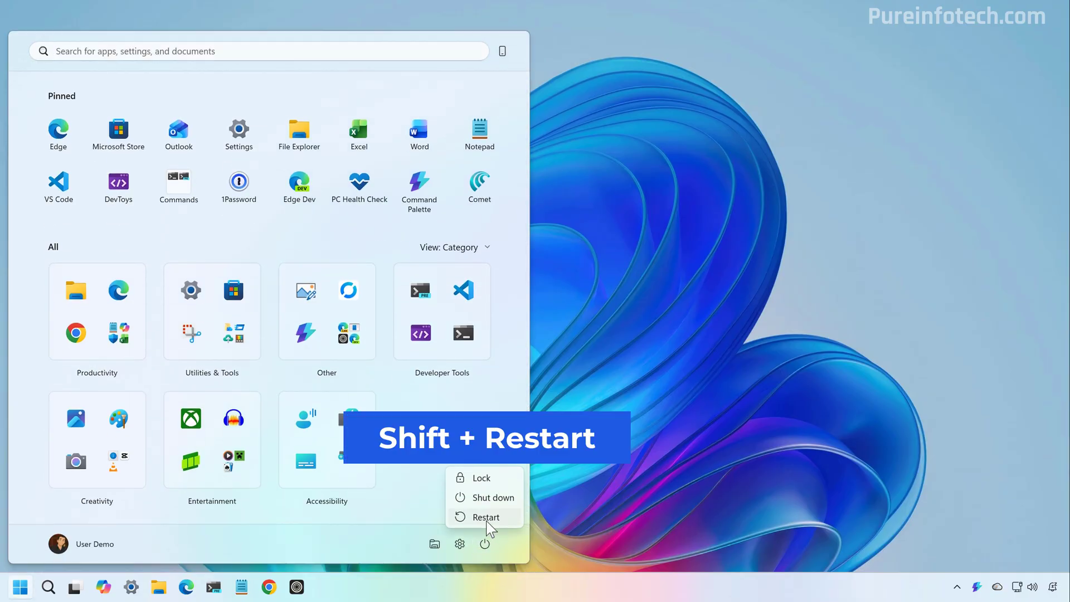
{"action": "mouse_move", "coordinate": [486, 516]}
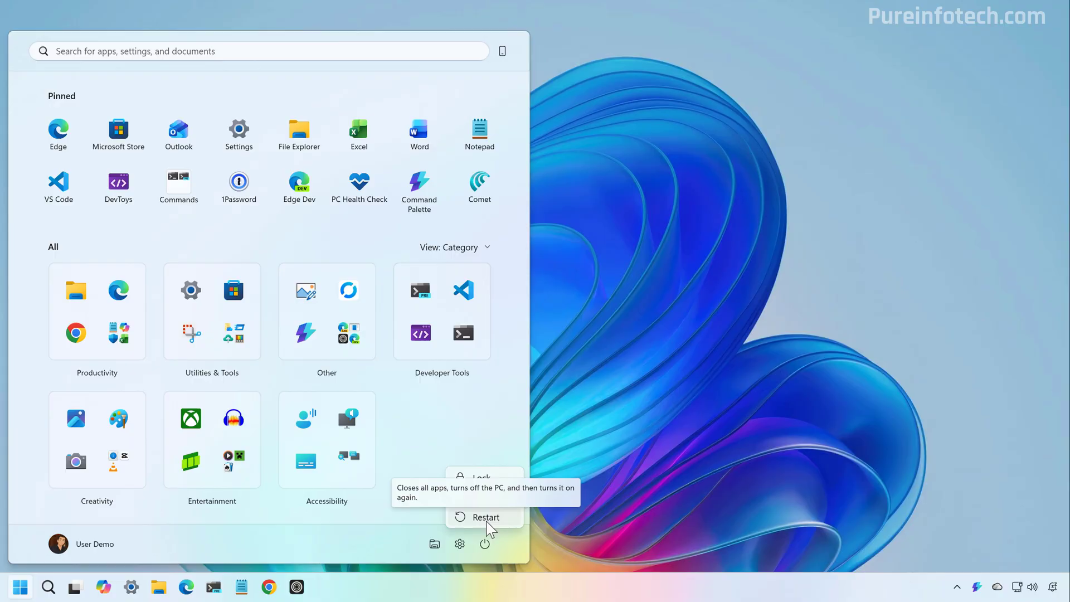
{"action": "left_click", "coordinate": [485, 516]}
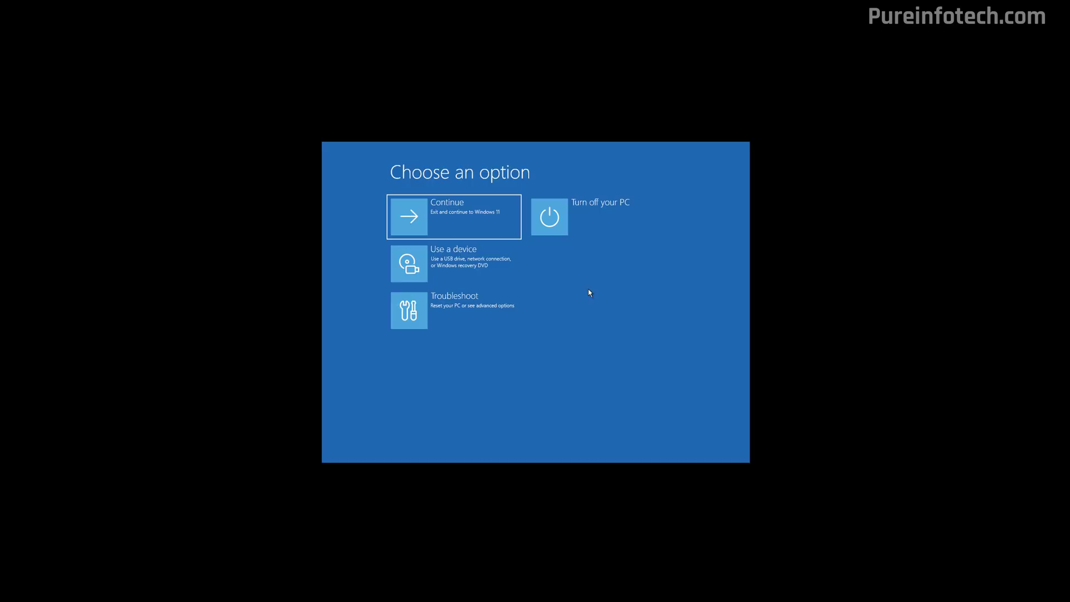
{"action": "mouse_move", "coordinate": [575, 299]}
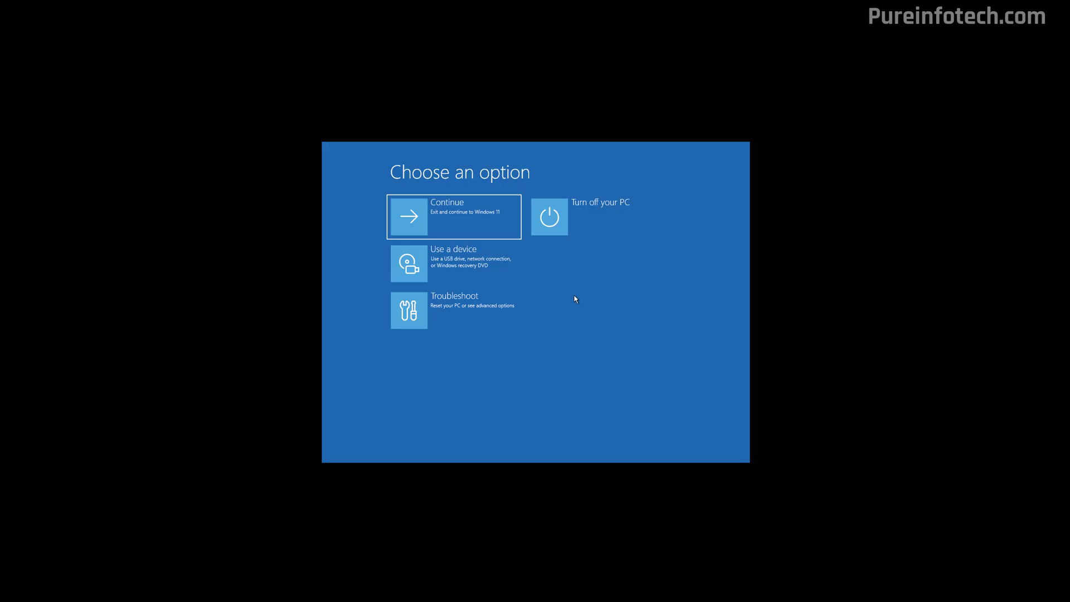
{"action": "mouse_move", "coordinate": [468, 315]}
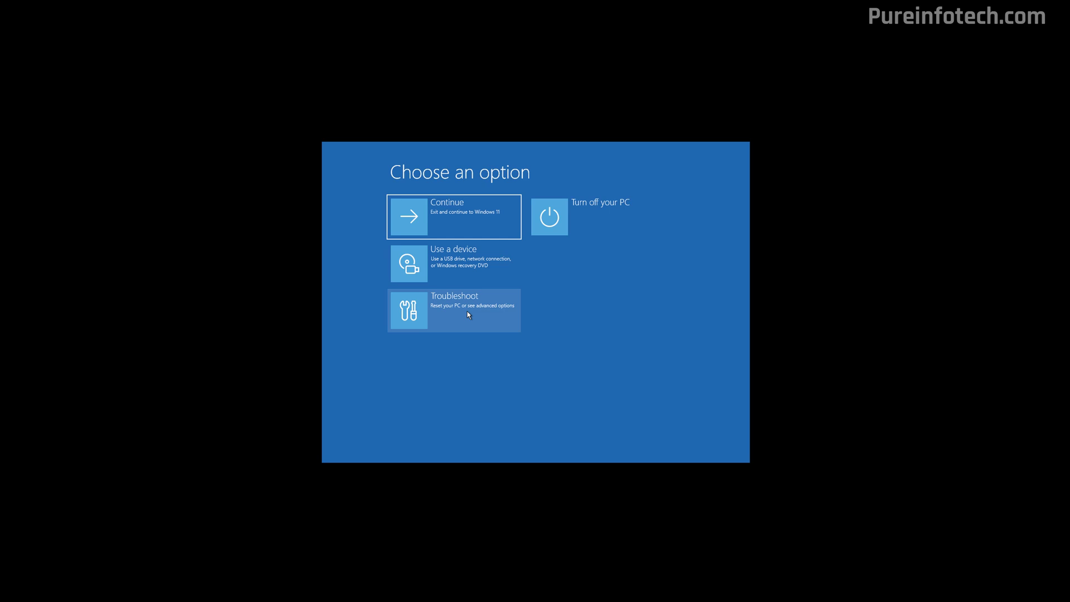
- Go through Troubleshoot > Advanced options > UEFI Firmware Settings and restart into firmware
{"action": "left_click", "coordinate": [453, 310]}
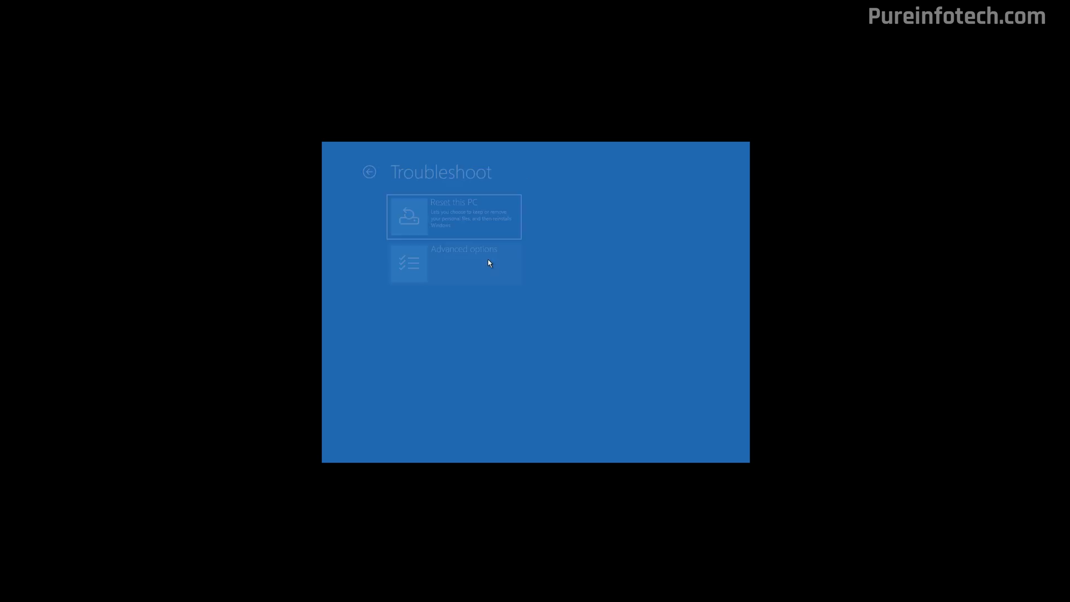
{"action": "left_click", "coordinate": [464, 264]}
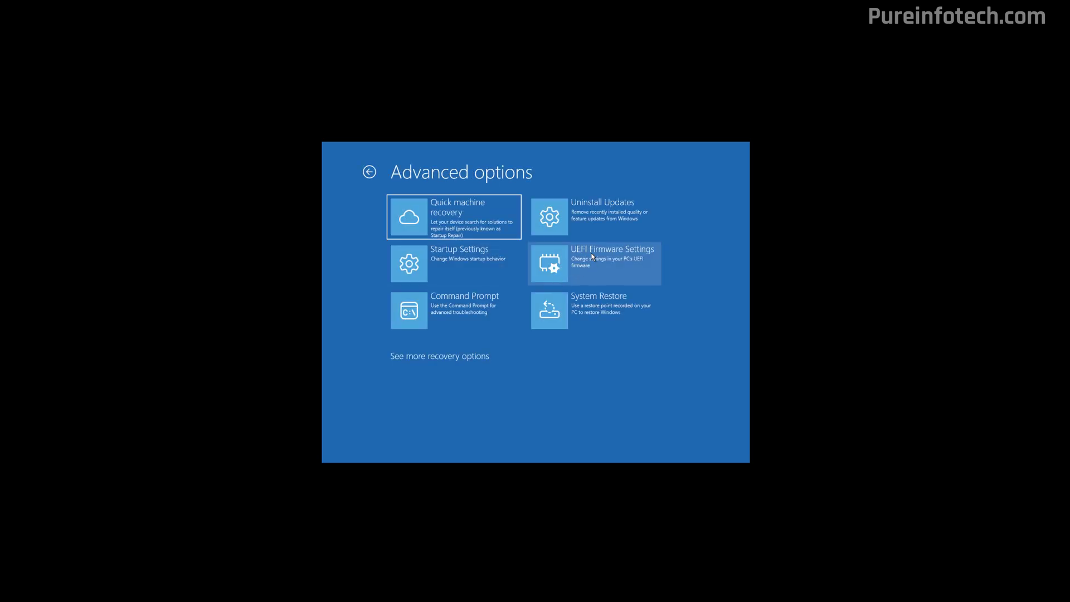
{"action": "mouse_move", "coordinate": [592, 263]}
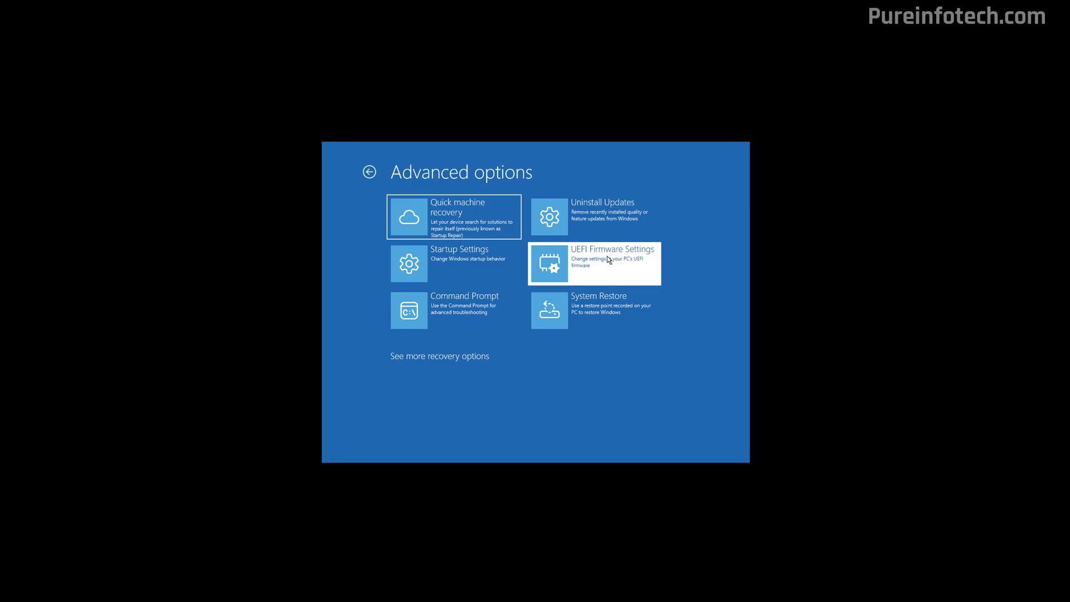
{"action": "left_click", "coordinate": [612, 258]}
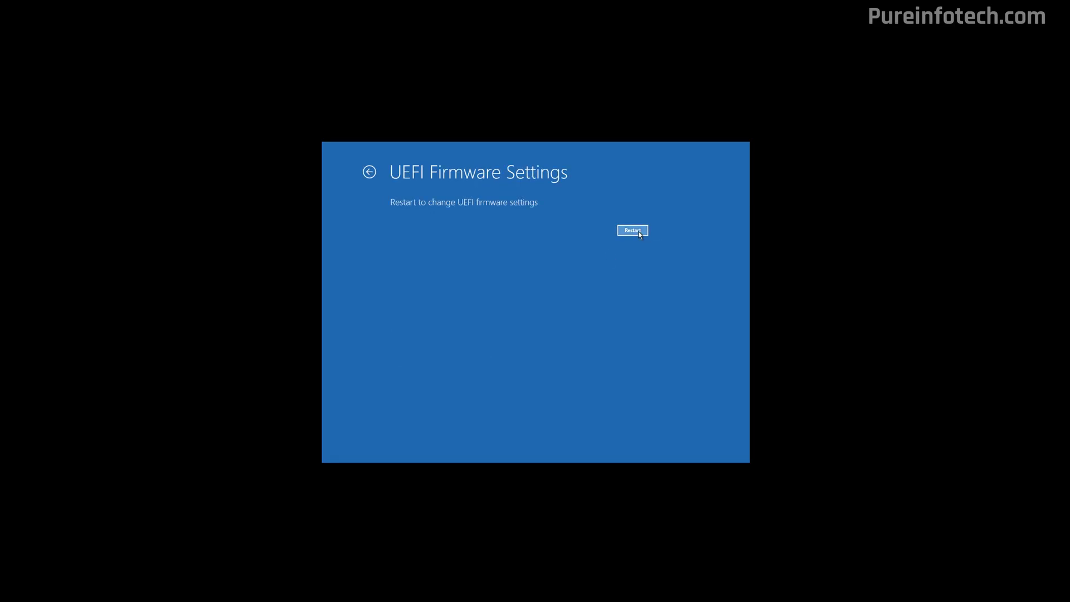
{"action": "left_click", "coordinate": [632, 230]}
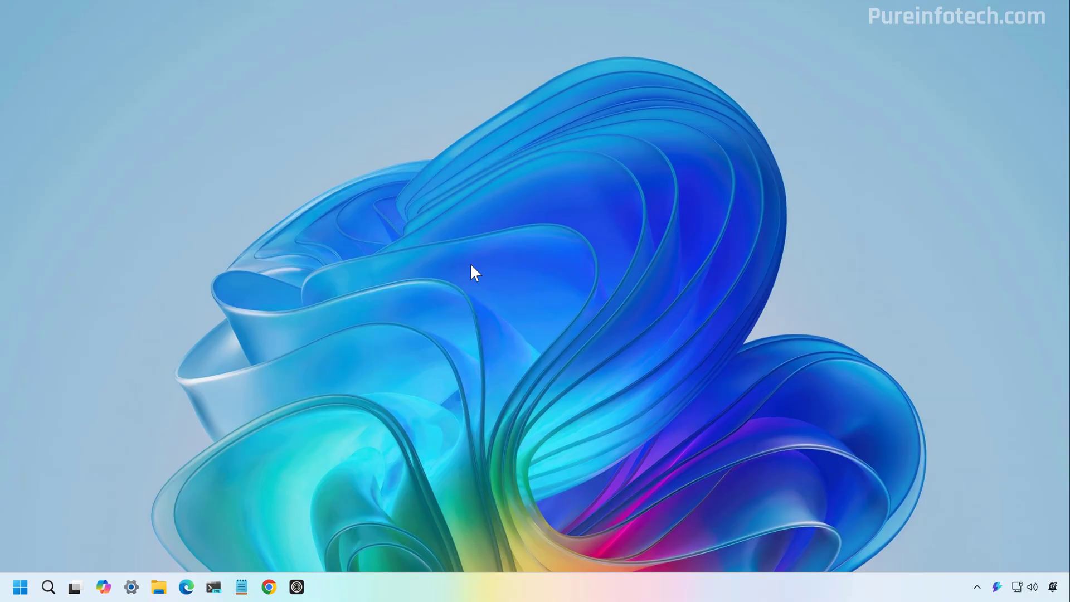
- Search 'terminal Preview' from Start and run it as administrator
{"action": "left_click", "coordinate": [20, 587]}
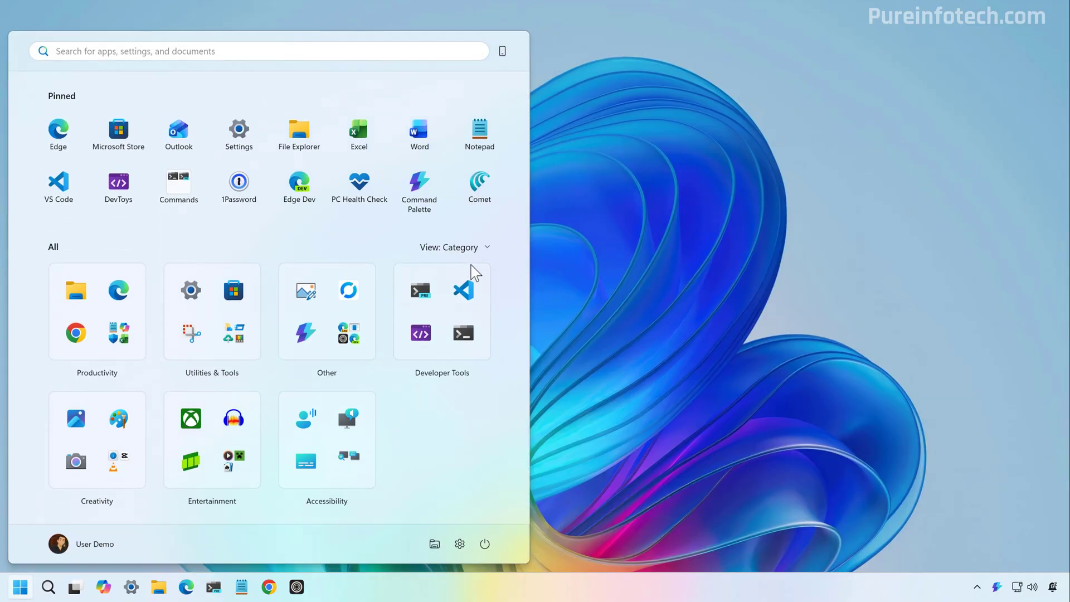
{"action": "type", "text": "terminal Preview"}
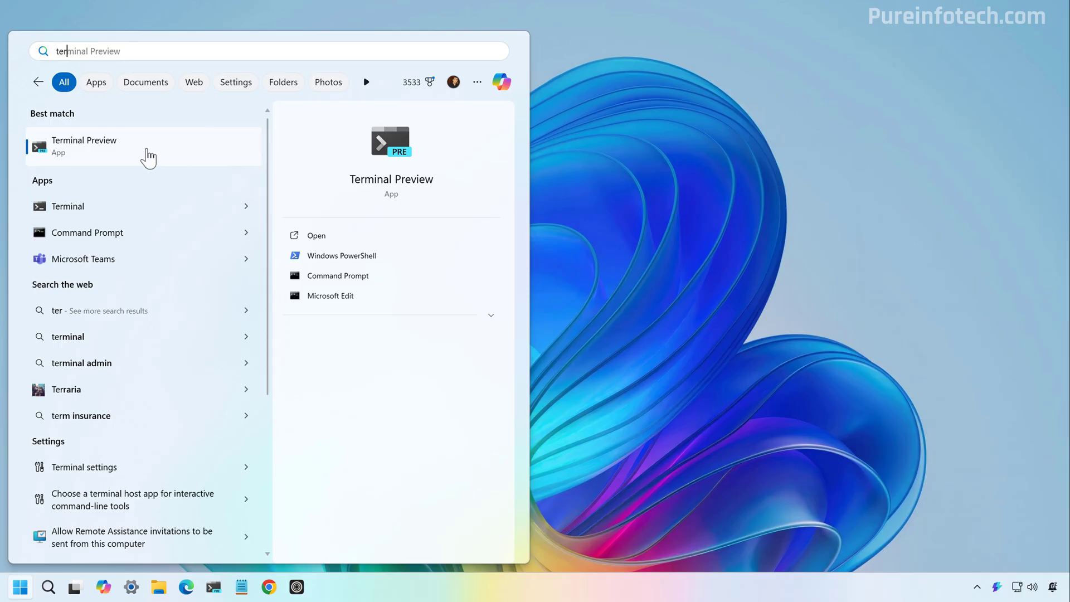
{"action": "right_click", "coordinate": [84, 146]}
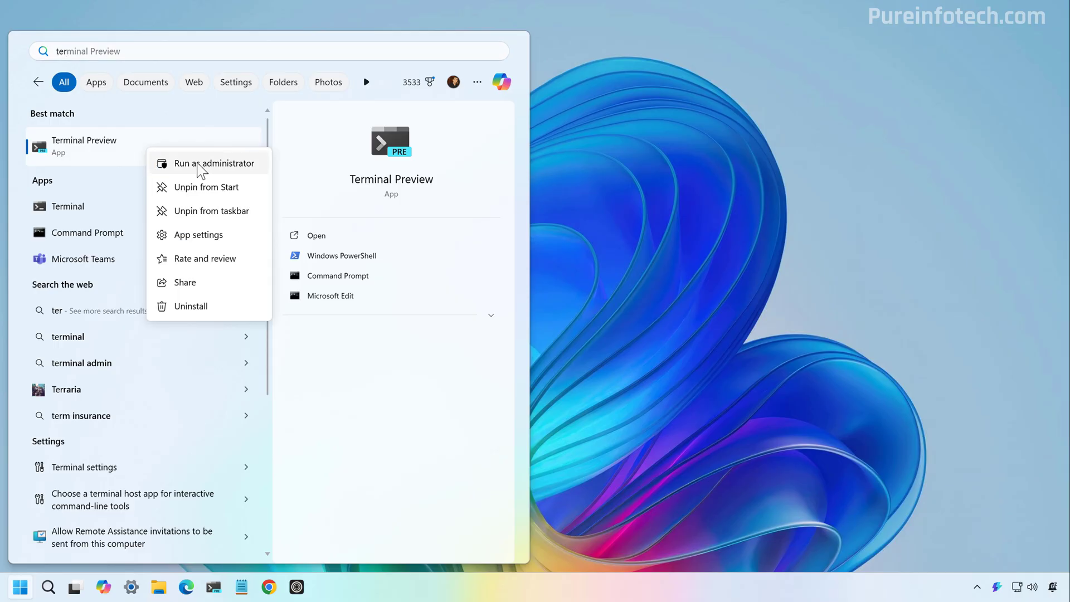
{"action": "left_click", "coordinate": [216, 164]}
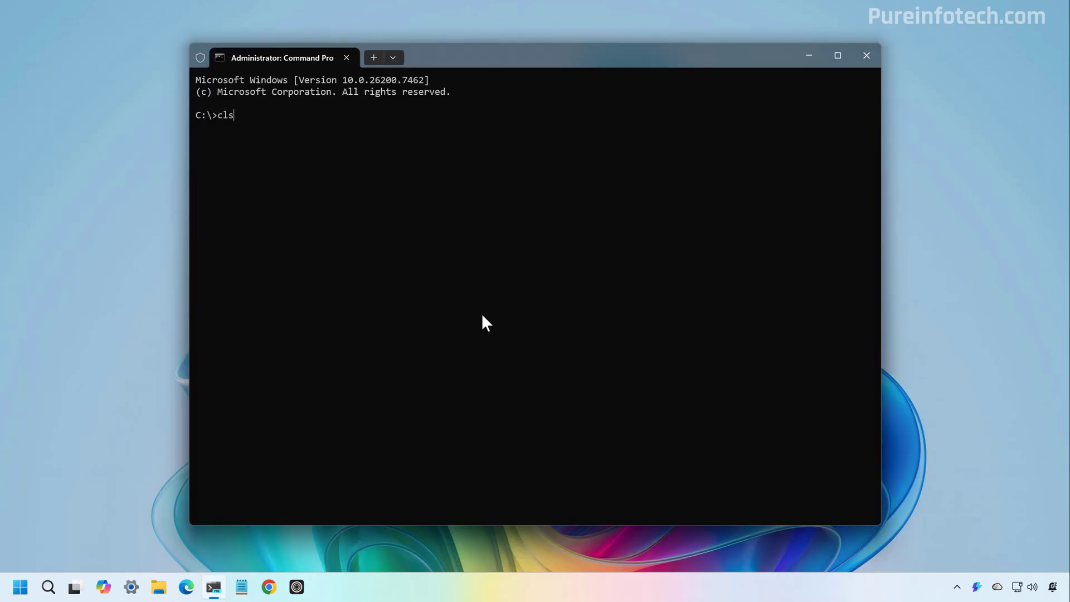
- Enter 'shutdown /r /fw /t 0' at the administrator Command Prompt
{"action": "type", "text": "shutdown /r /fw /t 0"}
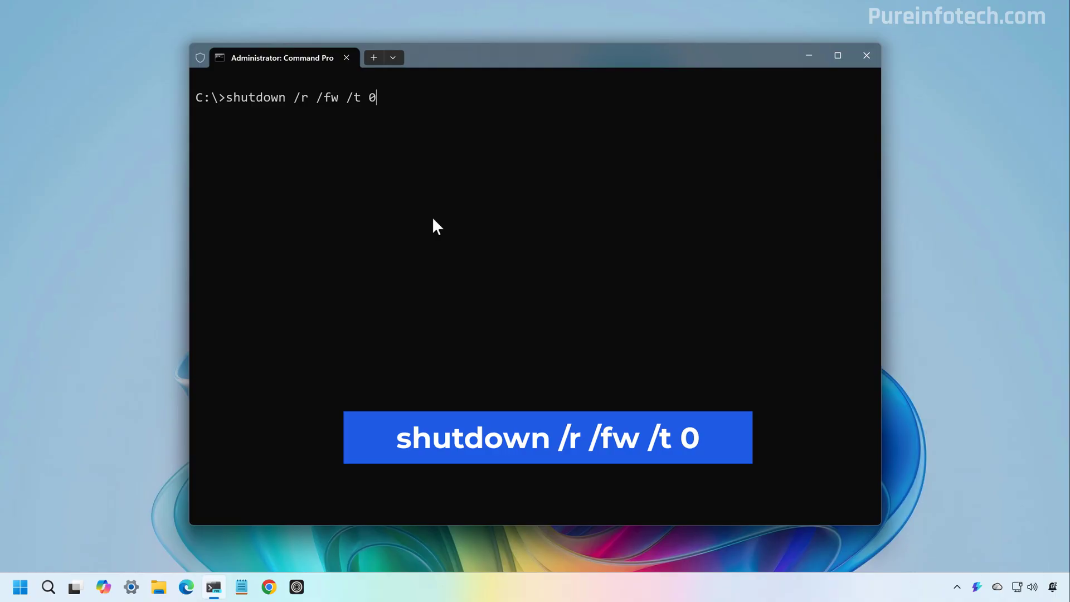
{"action": "mouse_move", "coordinate": [384, 121]}
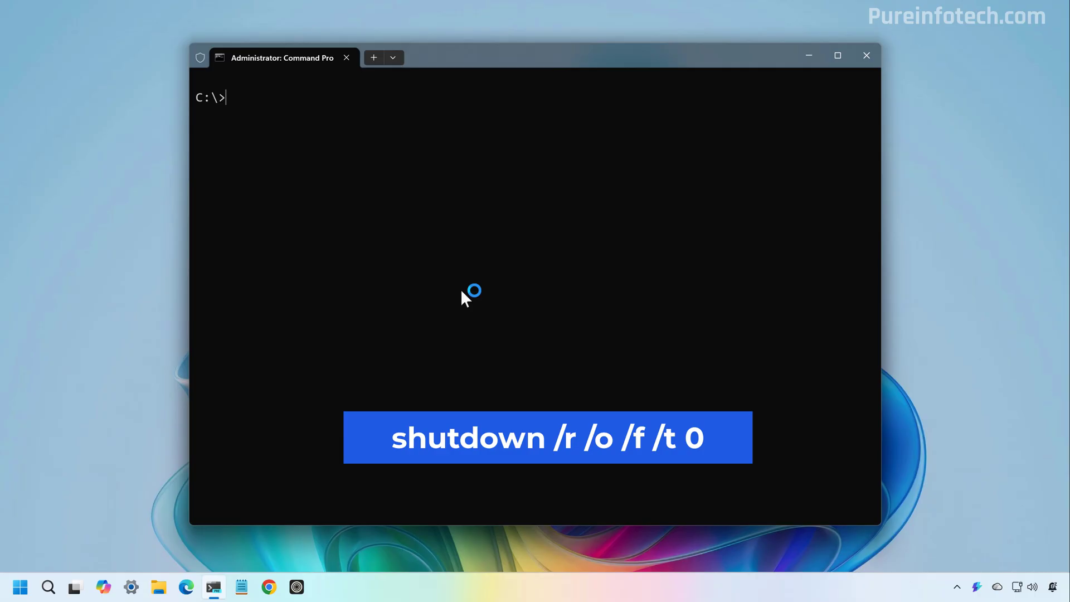
- Enter 'shutdown /r /o /f /t 0' at the administrator prompt
{"action": "type", "text": "shutdown /"}
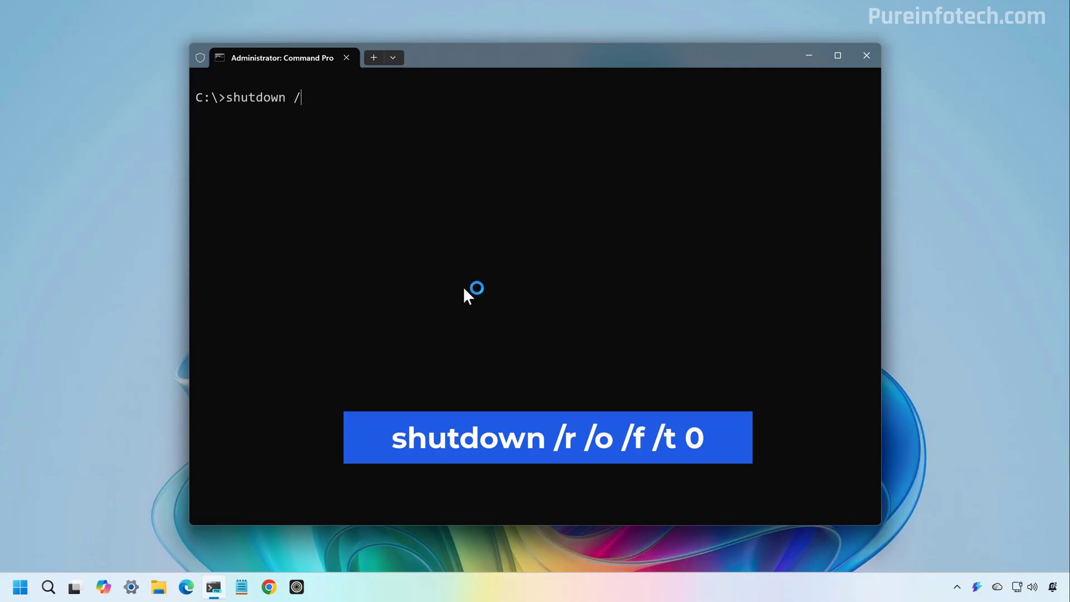
{"action": "type", "text": "r /"}
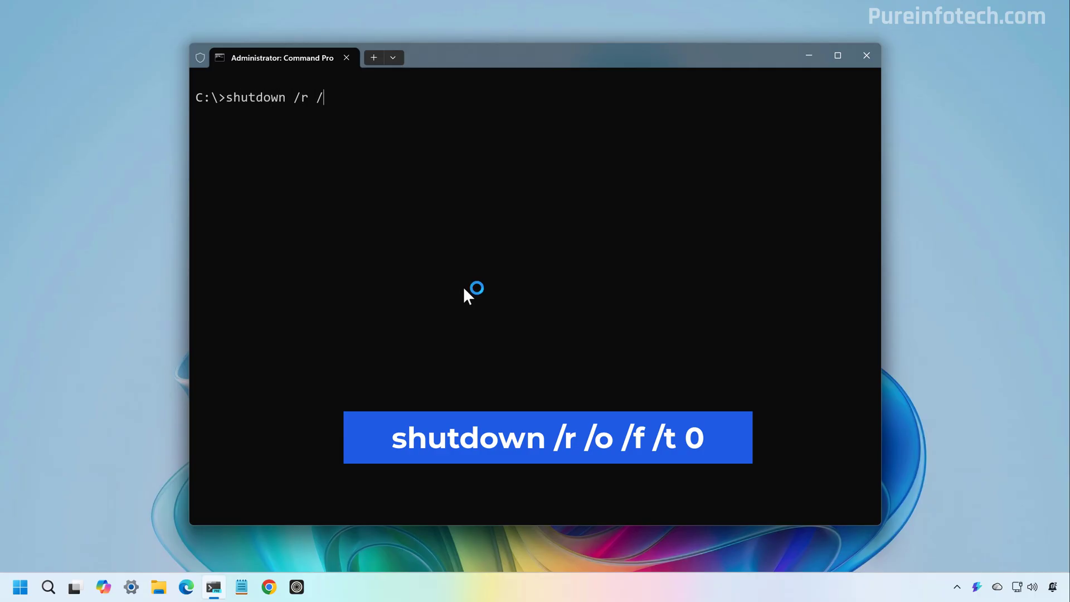
{"action": "type", "text": "o /f /t 0"}
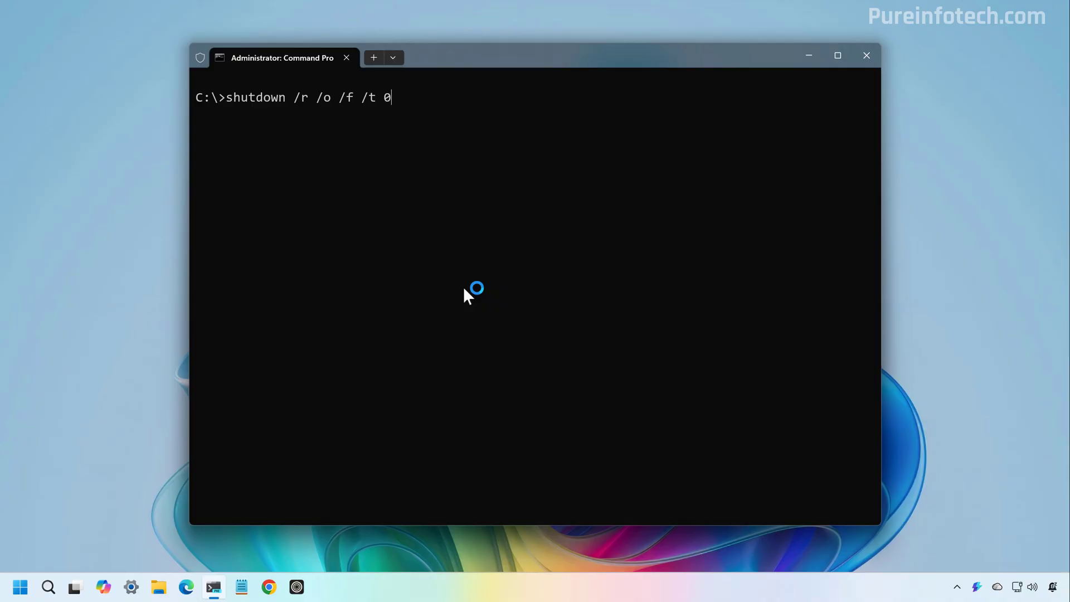
- Run the shutdown /r /o command, then restart into UEFI firmware via Troubleshoot > Advanced options
{"action": "key", "text": "enter"}
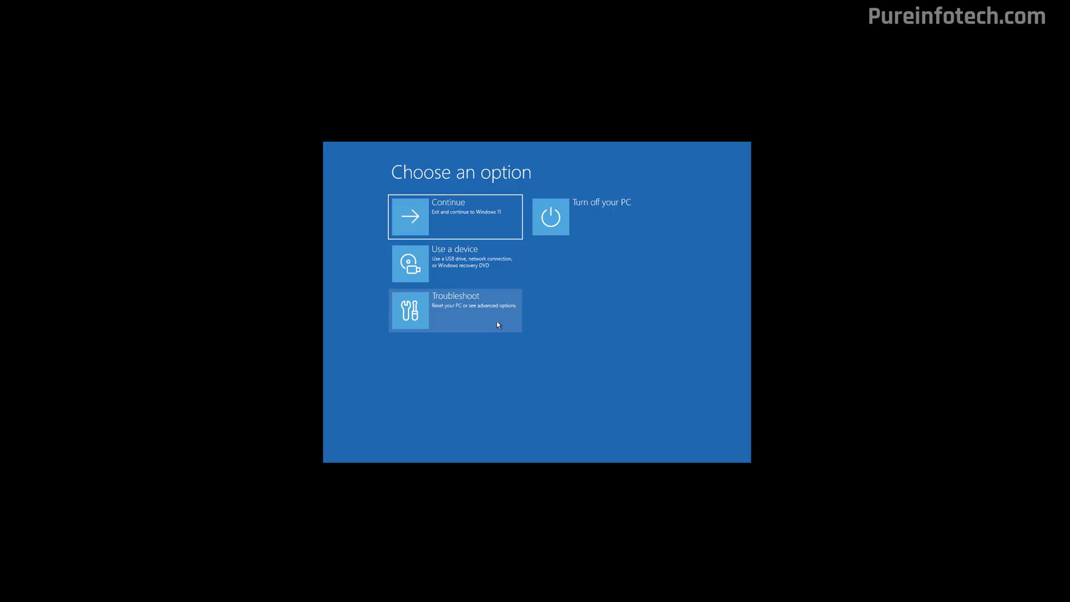
{"action": "left_click", "coordinate": [455, 310]}
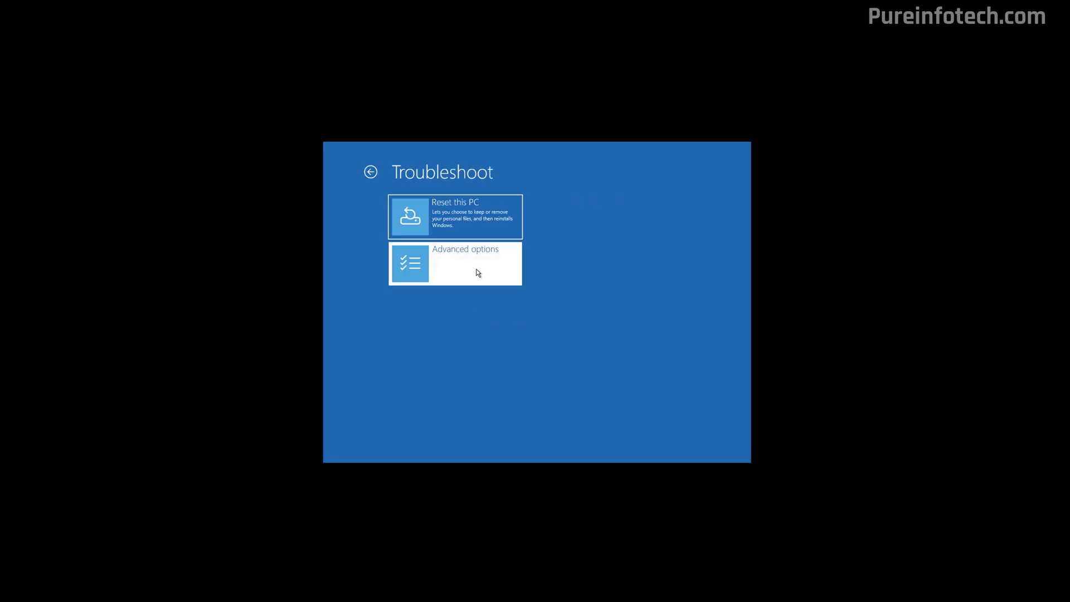
{"action": "left_click", "coordinate": [454, 263]}
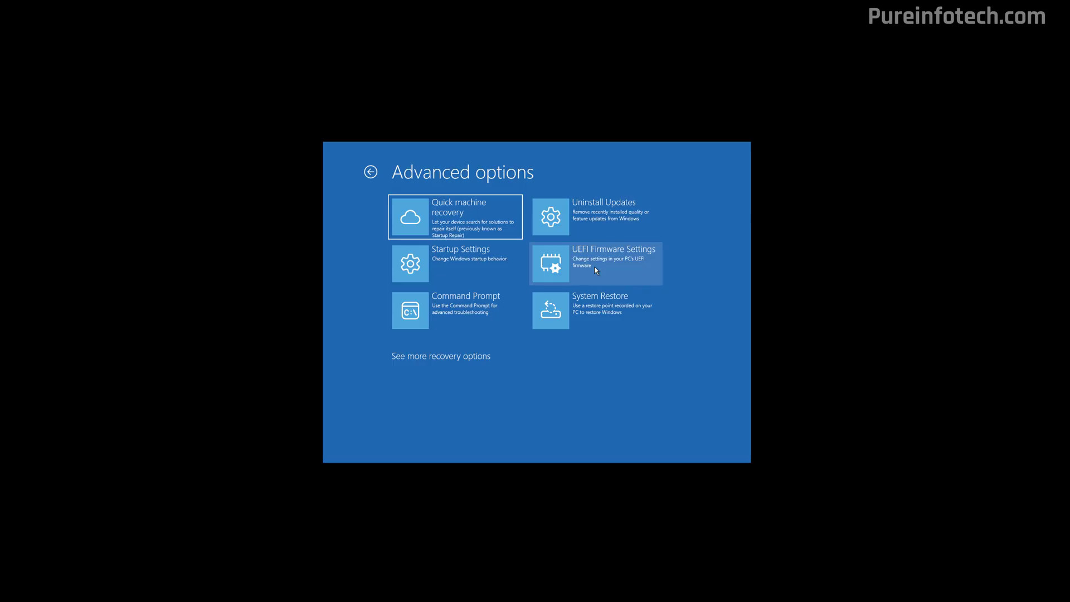
{"action": "left_click", "coordinate": [595, 263]}
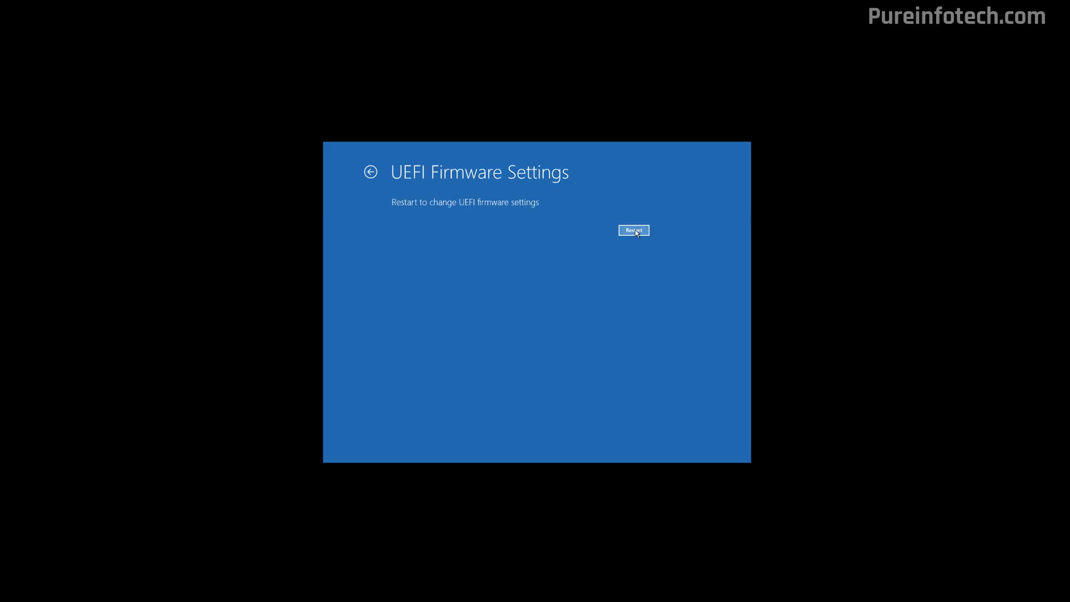
{"action": "left_click", "coordinate": [633, 230]}
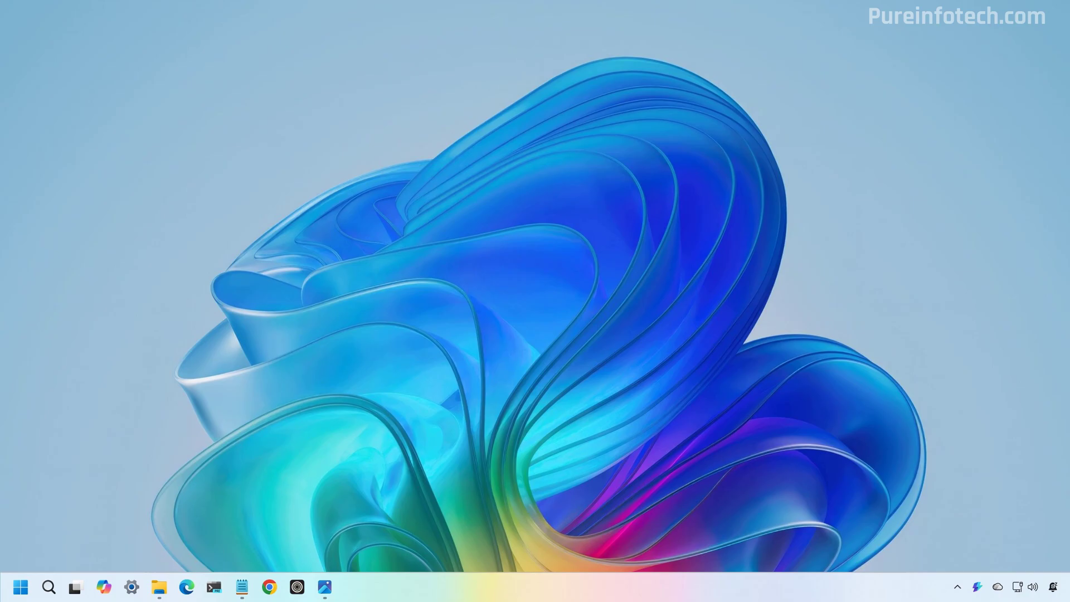
{"action": "left_click", "coordinate": [241, 587]}
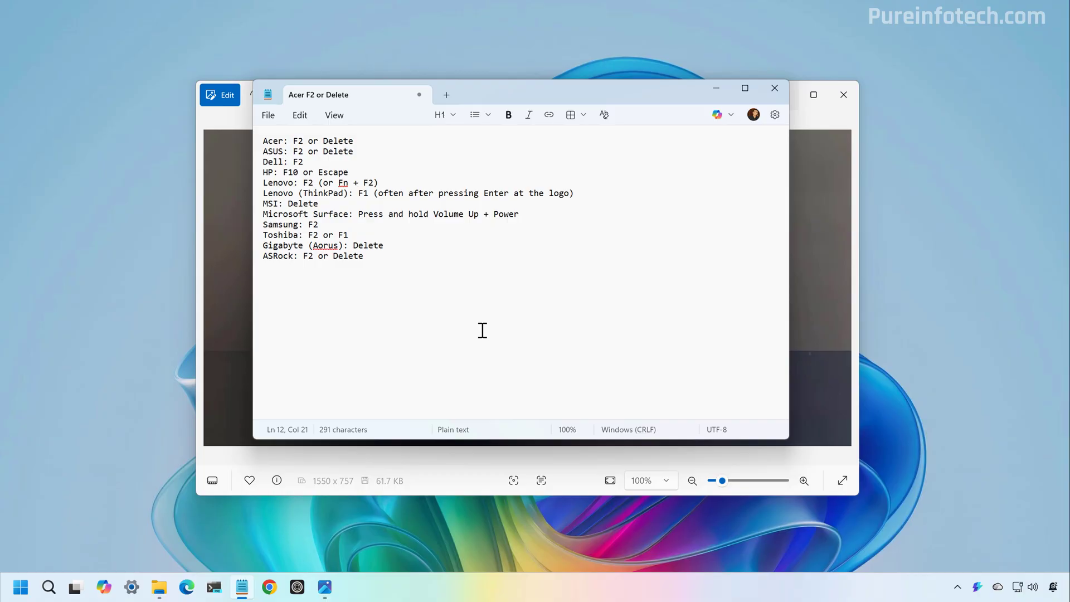
{"action": "mouse_move", "coordinate": [431, 261]}
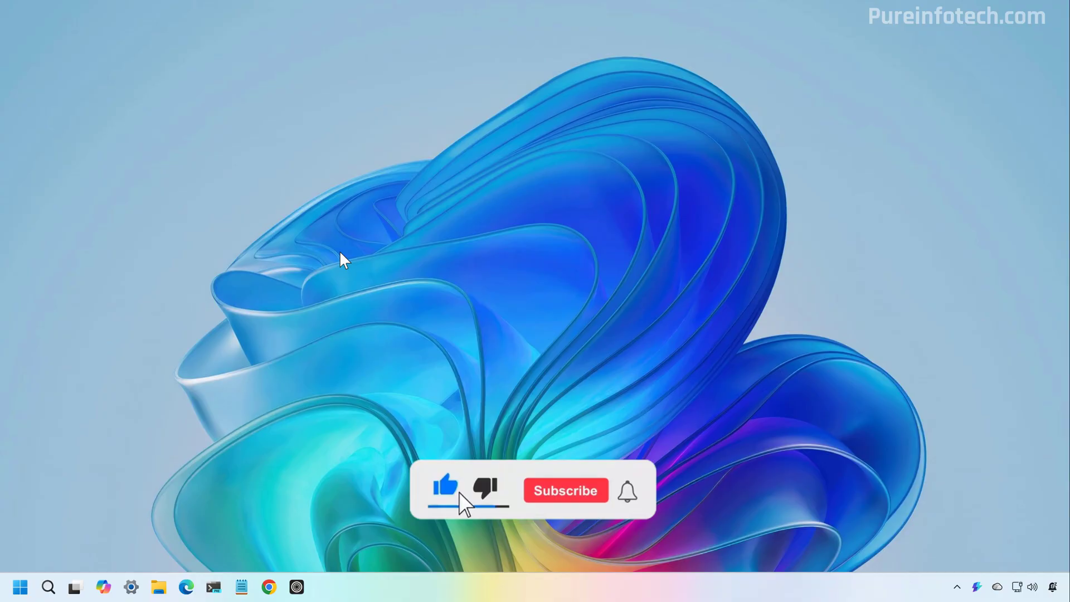
{"action": "left_click", "coordinate": [565, 490]}
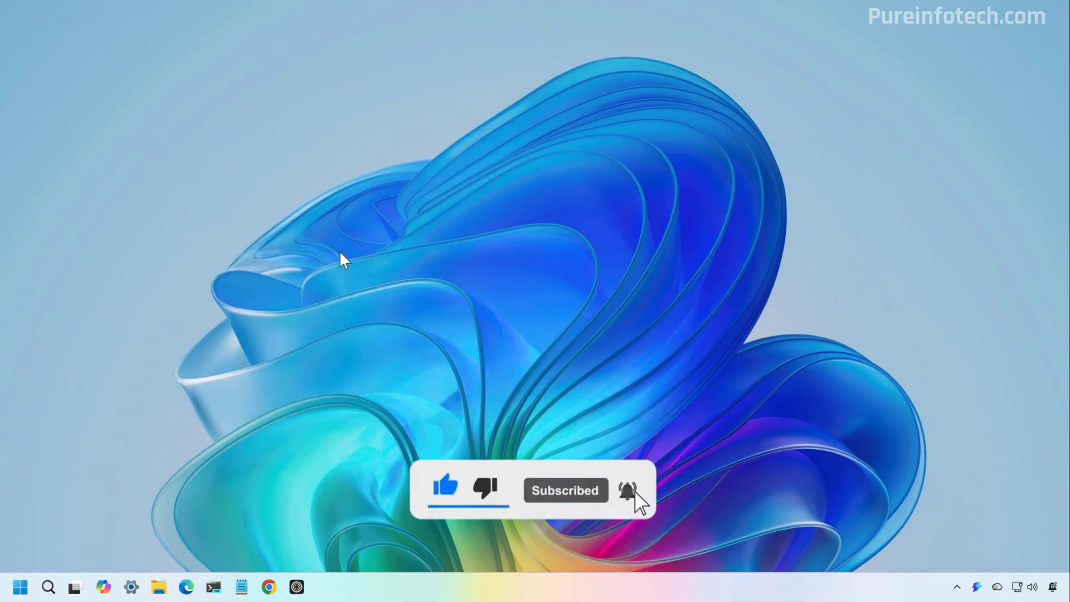